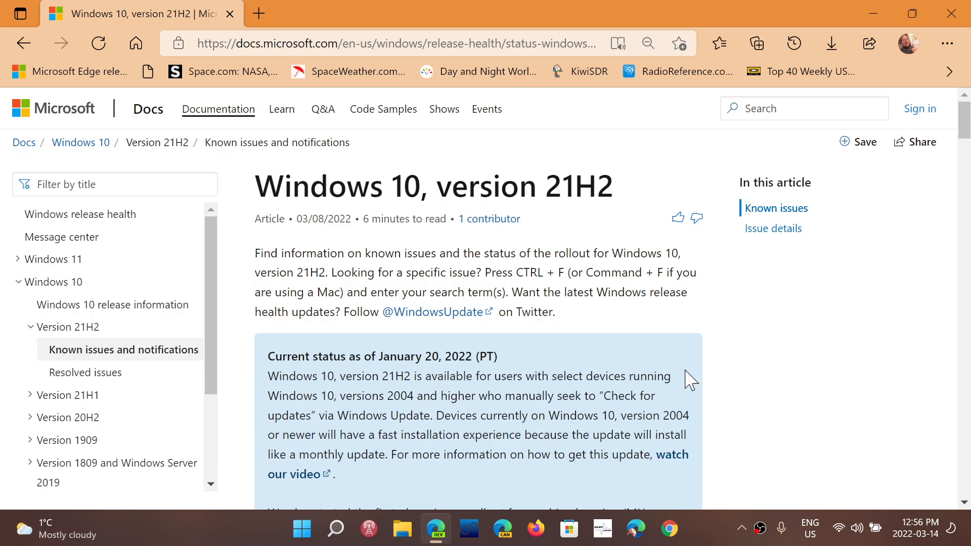
{"action": "mouse_move", "coordinate": [81, 341]}
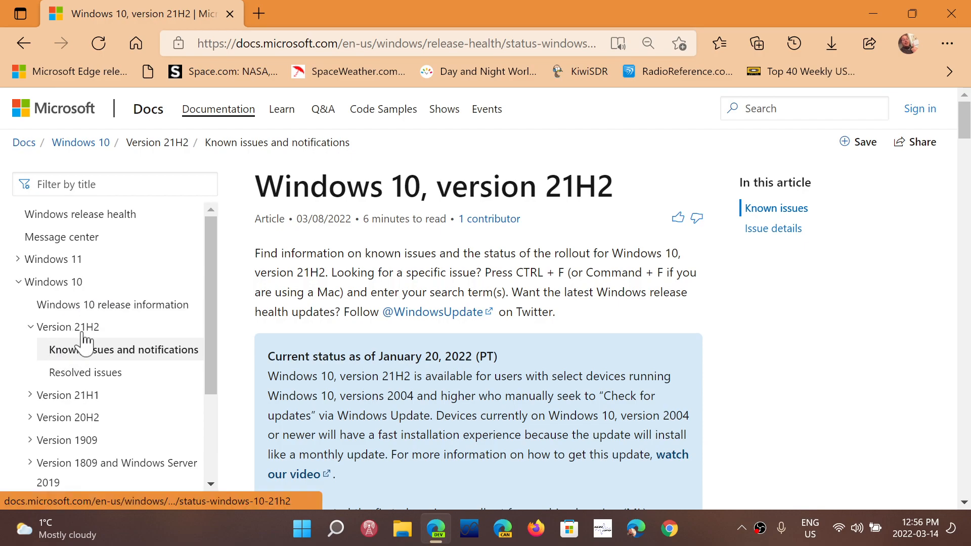
{"action": "mouse_move", "coordinate": [518, 362]}
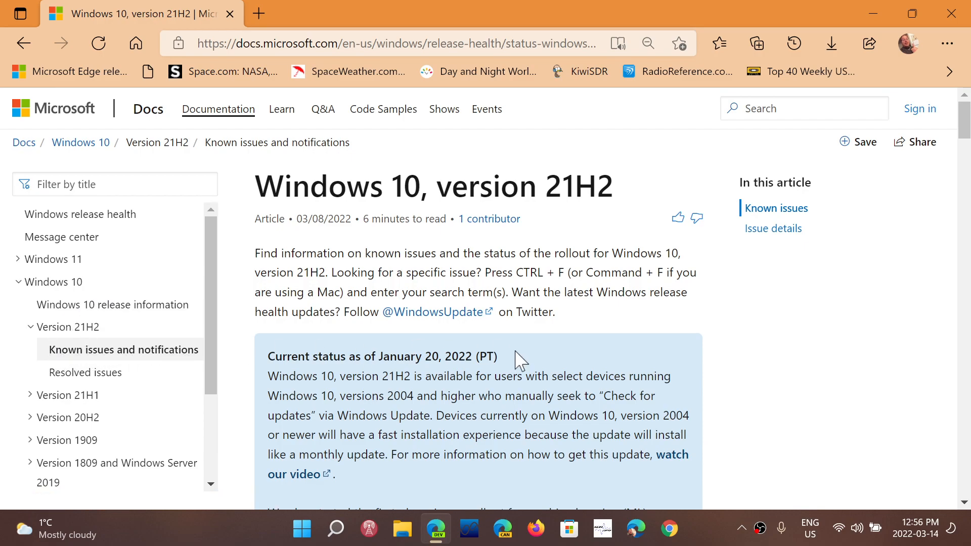
- Expand Windows 11 in the release health navigation to reveal its version 21H2 topics
{"action": "scroll", "scroll_direction": "down", "scroll_amount": 3}
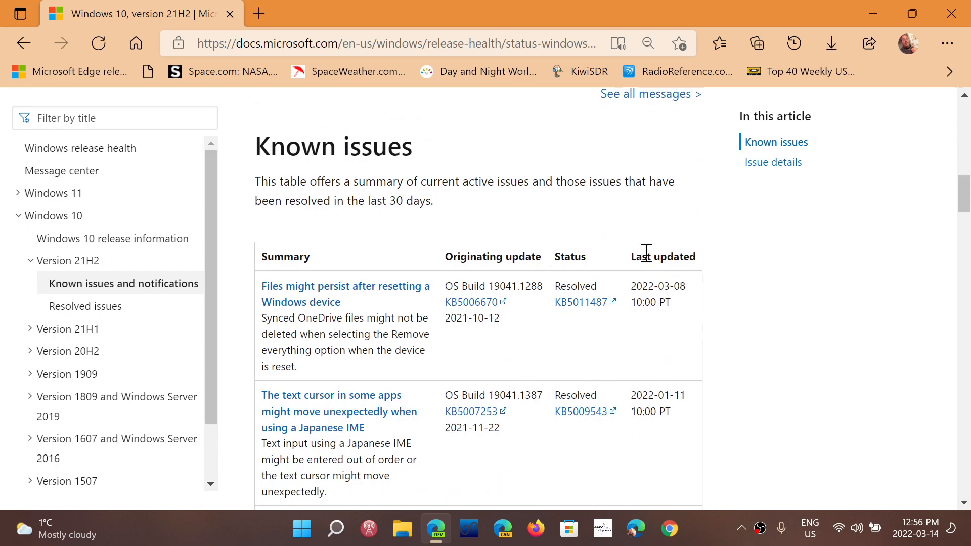
{"action": "mouse_move", "coordinate": [698, 348]}
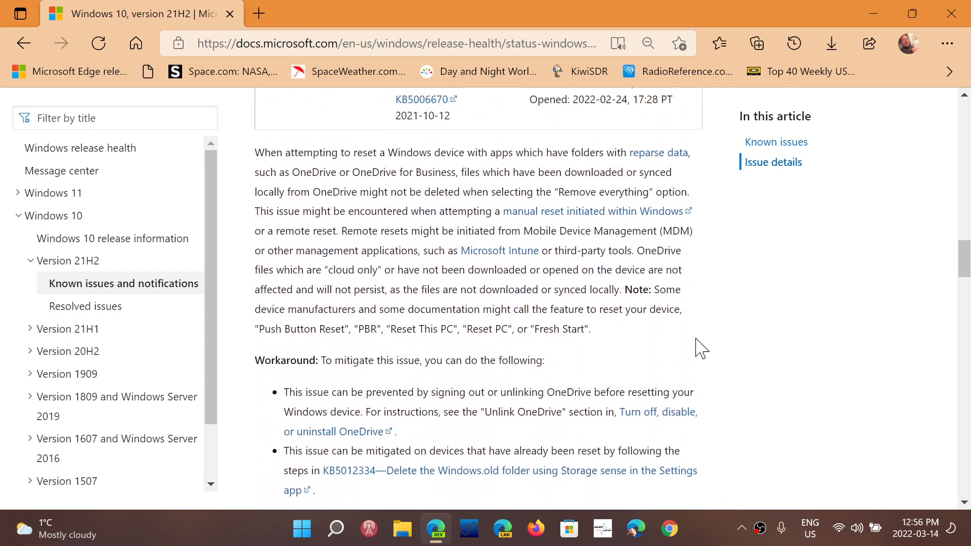
{"action": "scroll", "scroll_direction": "down", "scroll_amount": 3}
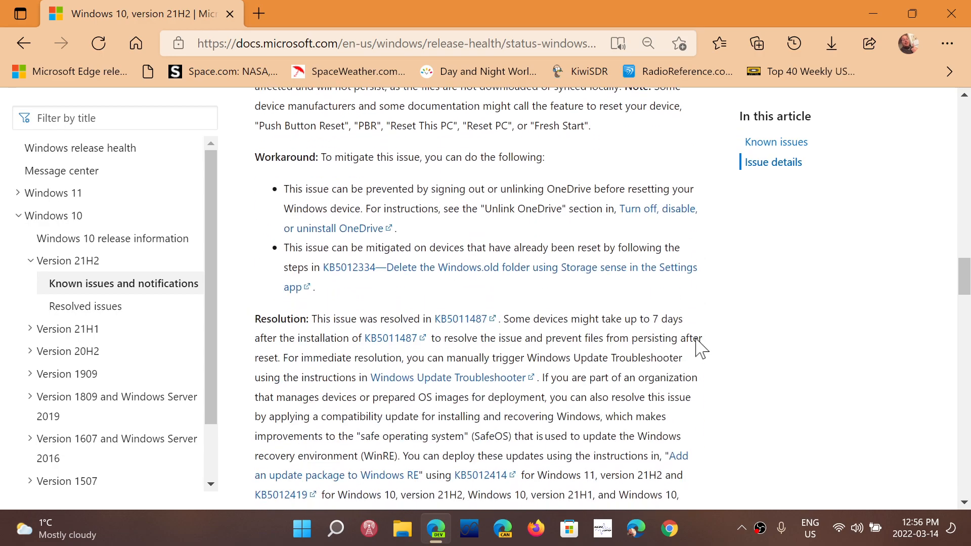
{"action": "scroll", "scroll_direction": "up", "scroll_amount": 3}
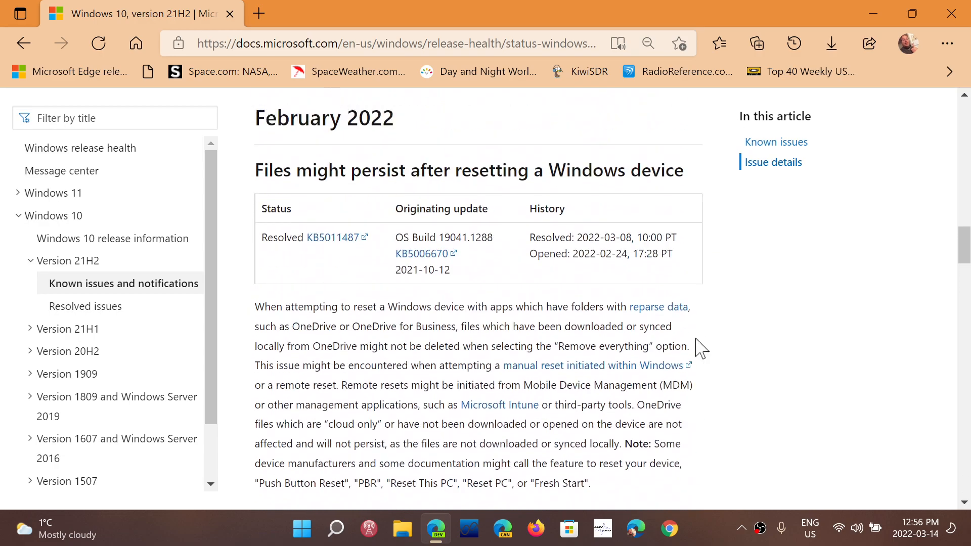
{"action": "scroll", "scroll_direction": "up", "scroll_amount": 3}
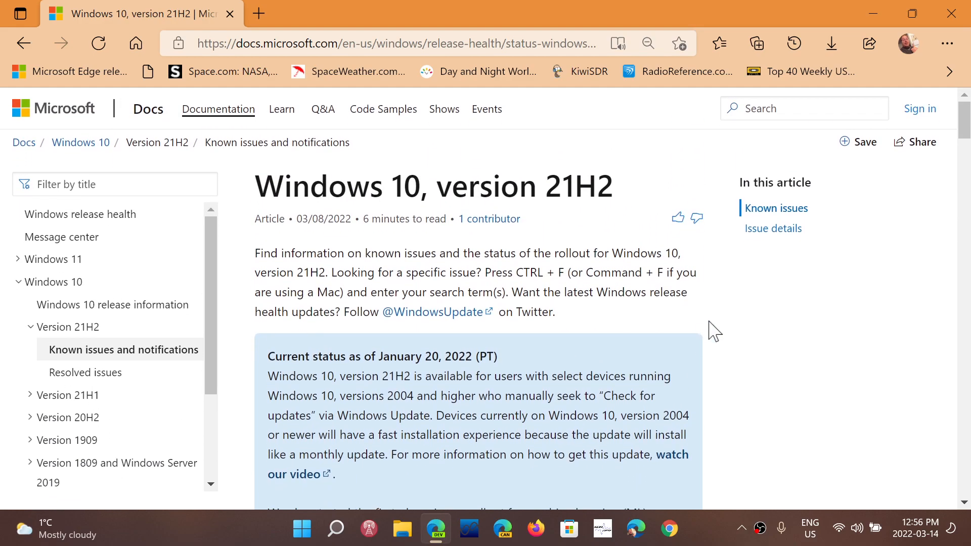
{"action": "mouse_move", "coordinate": [730, 414]}
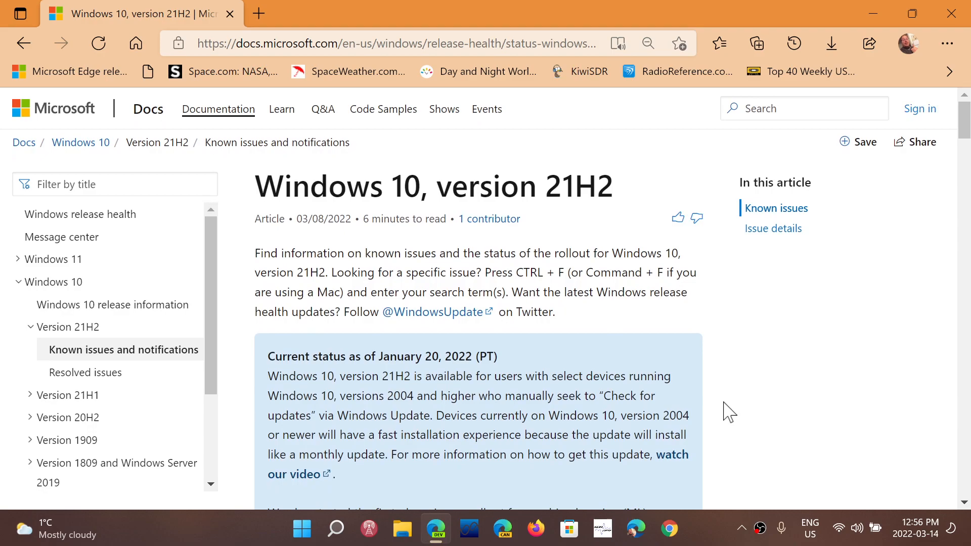
{"action": "mouse_move", "coordinate": [319, 297]}
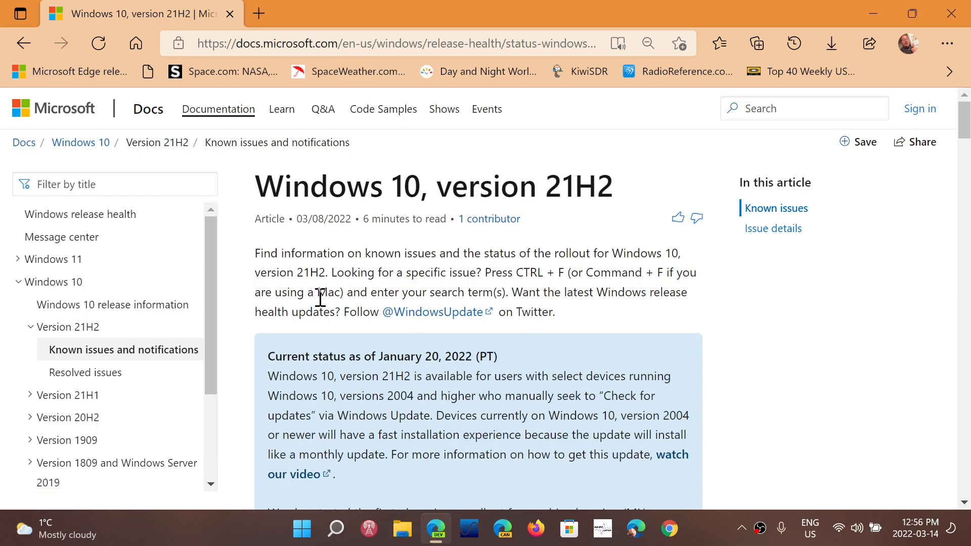
{"action": "left_click", "coordinate": [54, 259]}
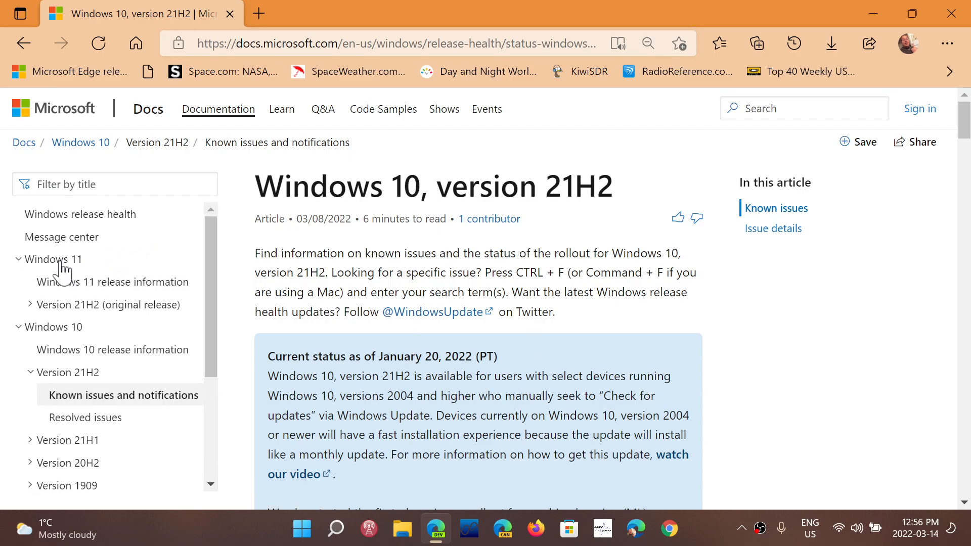
{"action": "mouse_move", "coordinate": [76, 295]}
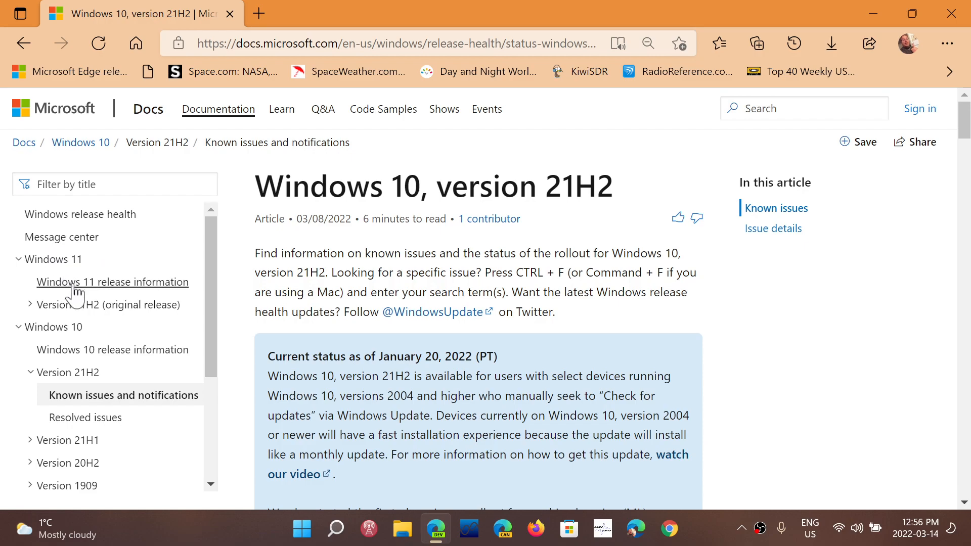
{"action": "mouse_move", "coordinate": [122, 312]}
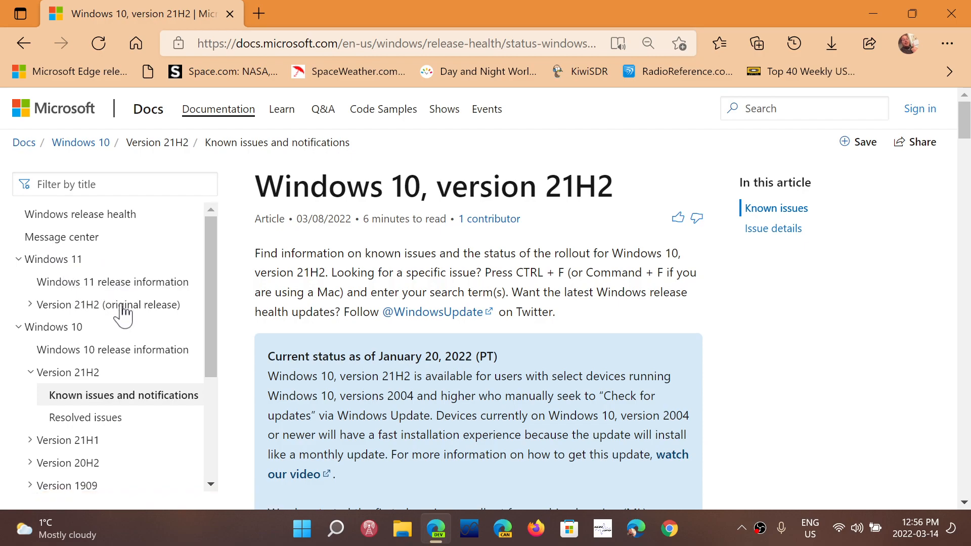
{"action": "mouse_move", "coordinate": [102, 319]}
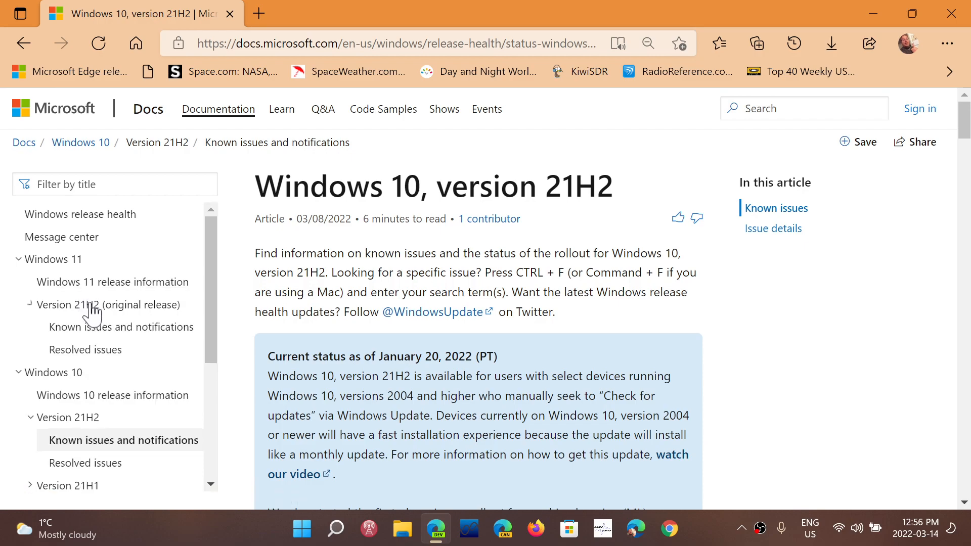
{"action": "mouse_move", "coordinate": [122, 326]}
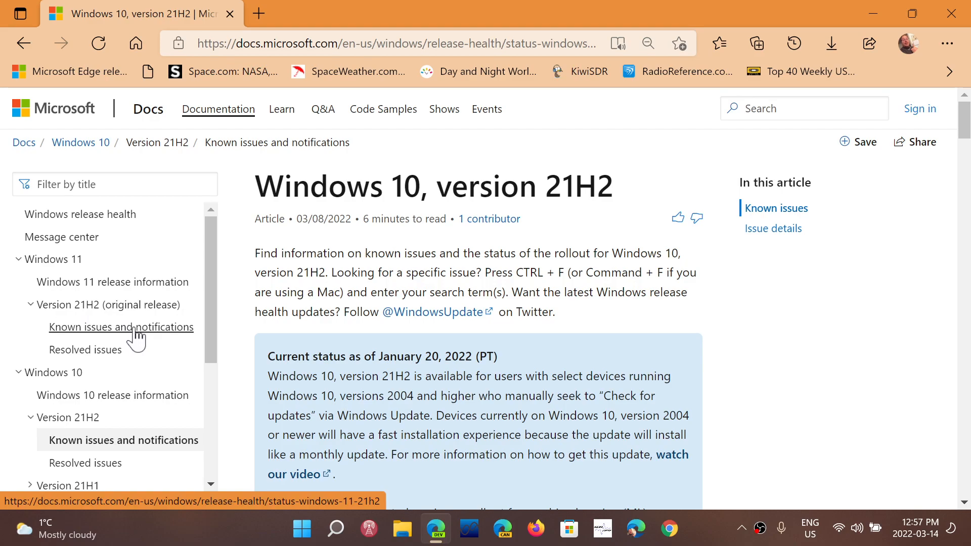
- Open the Windows 11 21H2 known issues page and review its issues table and resolution statuses
{"action": "left_click", "coordinate": [120, 326]}
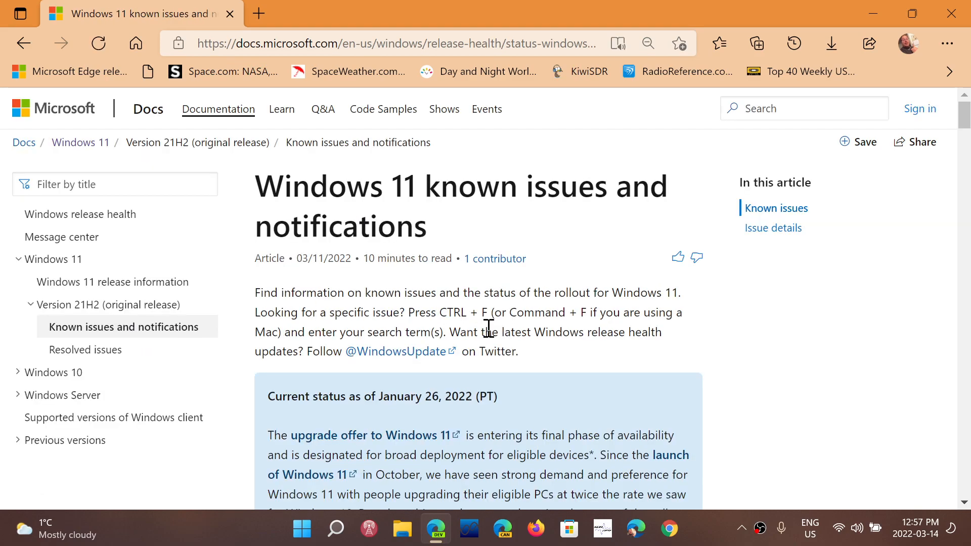
{"action": "scroll", "scroll_direction": "down", "scroll_amount": 3}
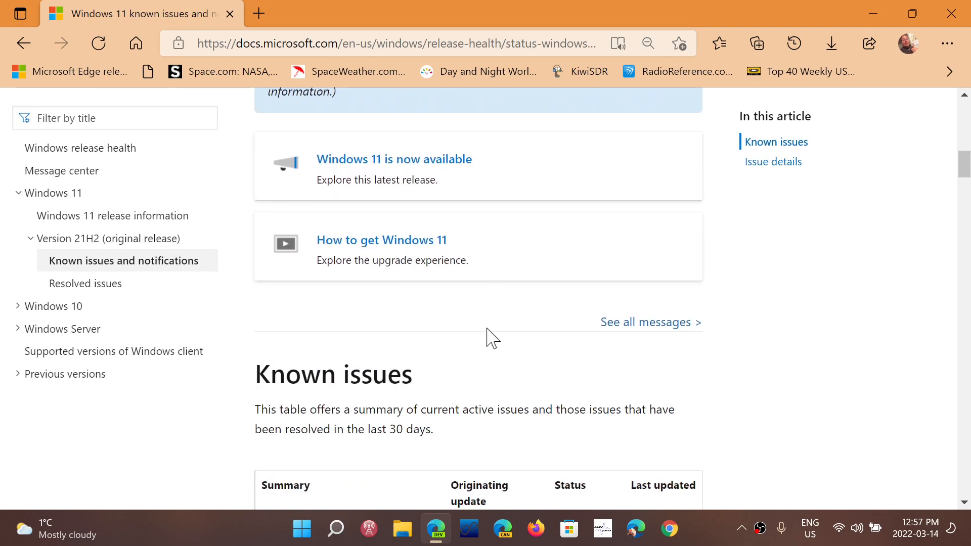
{"action": "scroll", "scroll_direction": "down", "scroll_amount": 3}
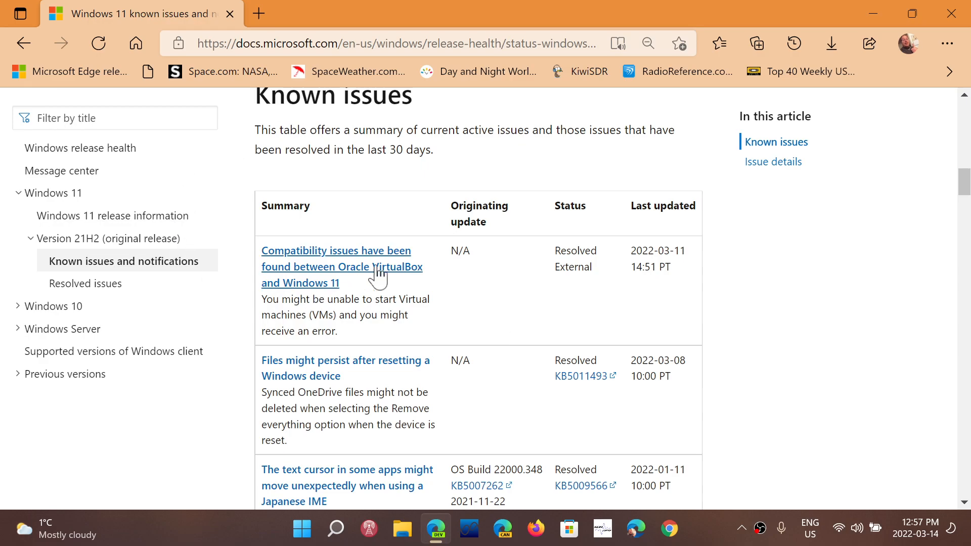
{"action": "mouse_move", "coordinate": [699, 309]}
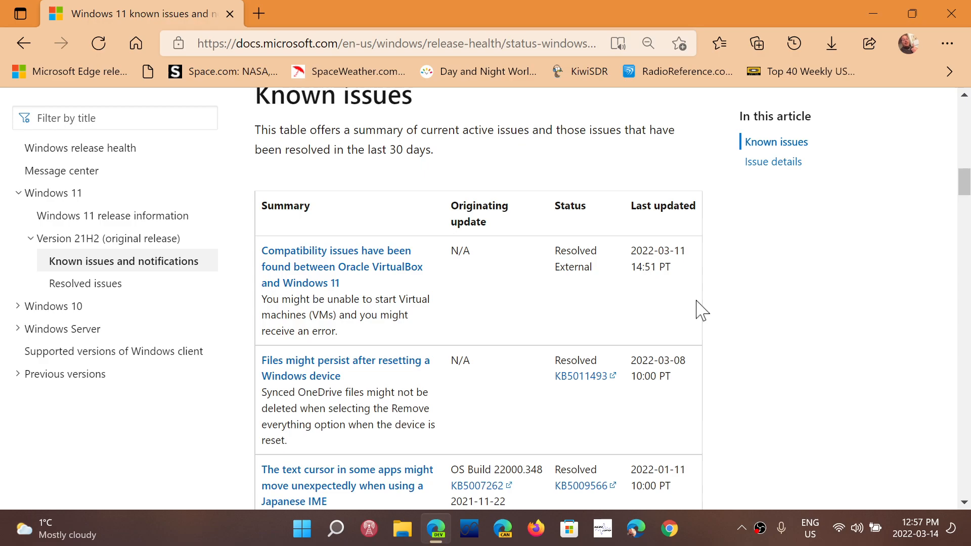
{"action": "scroll", "scroll_direction": "down", "scroll_amount": 3}
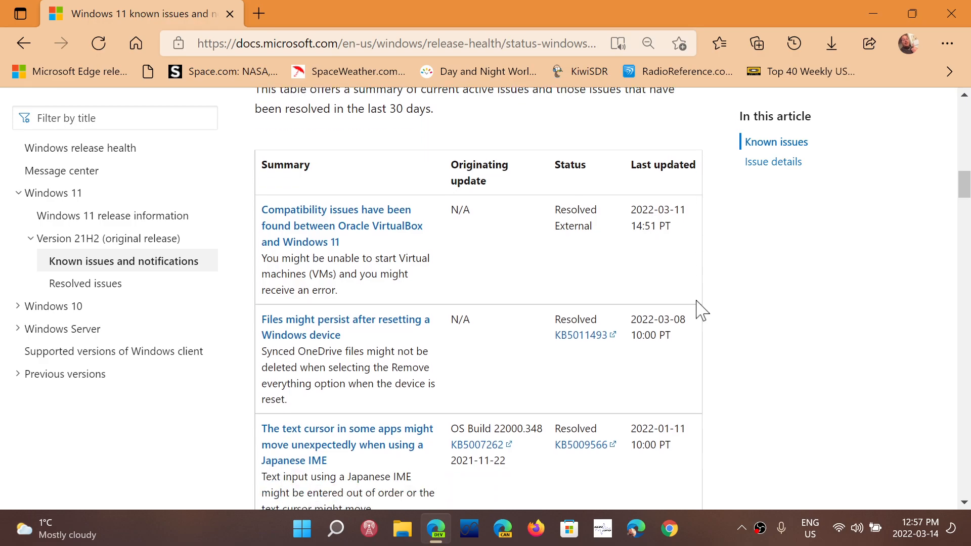
{"action": "mouse_move", "coordinate": [598, 402]}
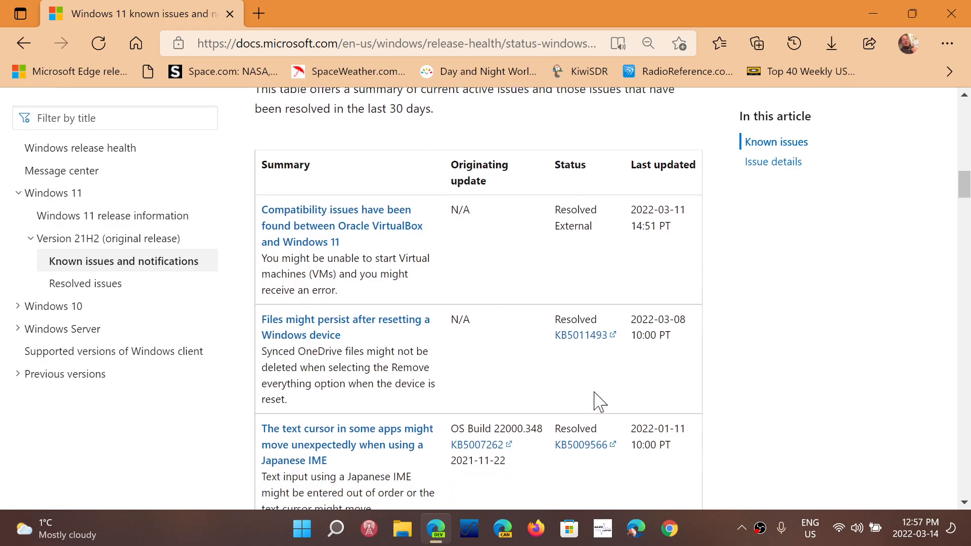
{"action": "scroll", "scroll_direction": "down", "scroll_amount": 3}
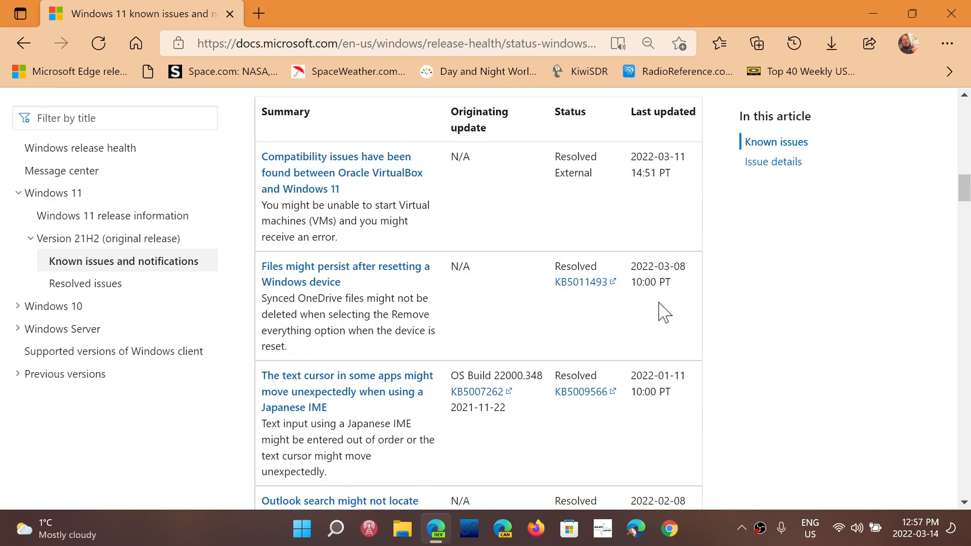
{"action": "scroll", "scroll_direction": "down", "scroll_amount": 3}
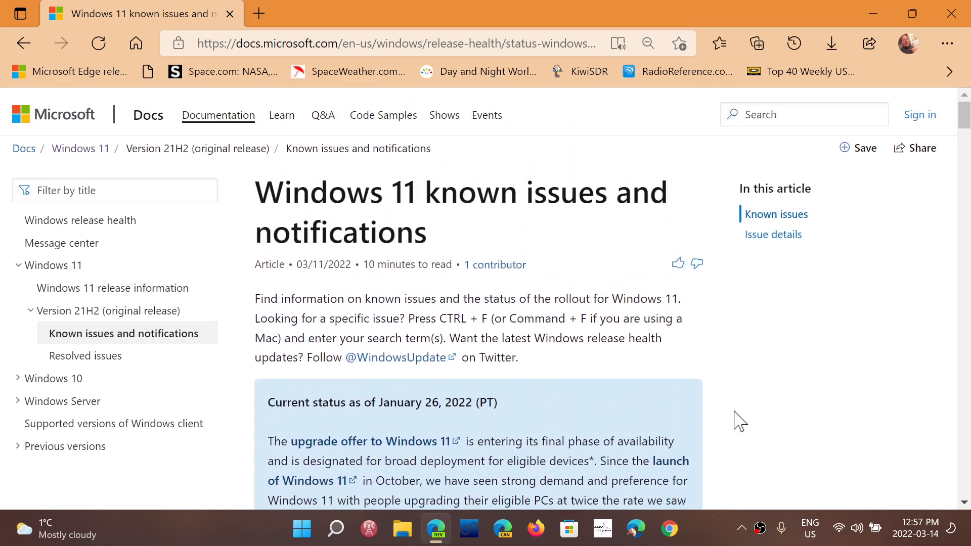
{"action": "scroll", "scroll_direction": "down", "scroll_amount": 3}
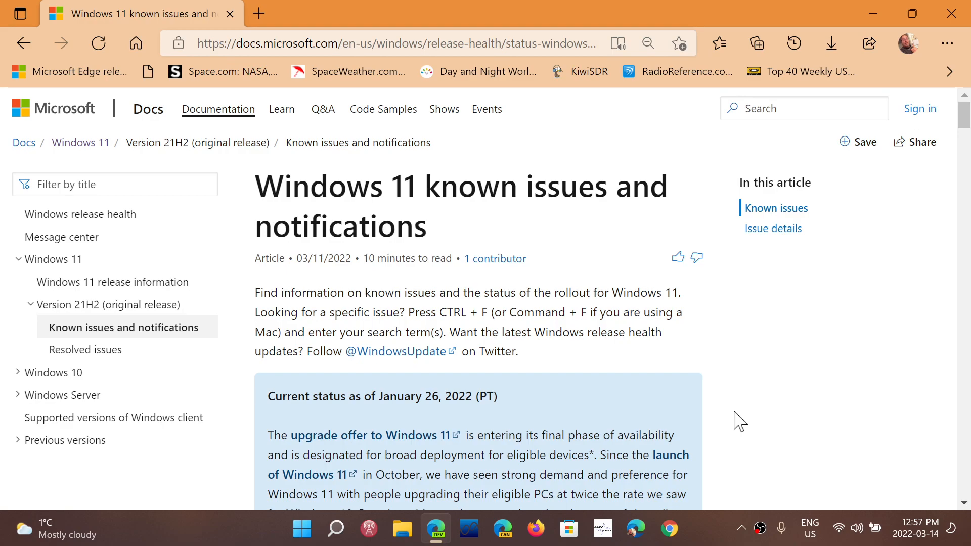
{"action": "mouse_move", "coordinate": [282, 110]}
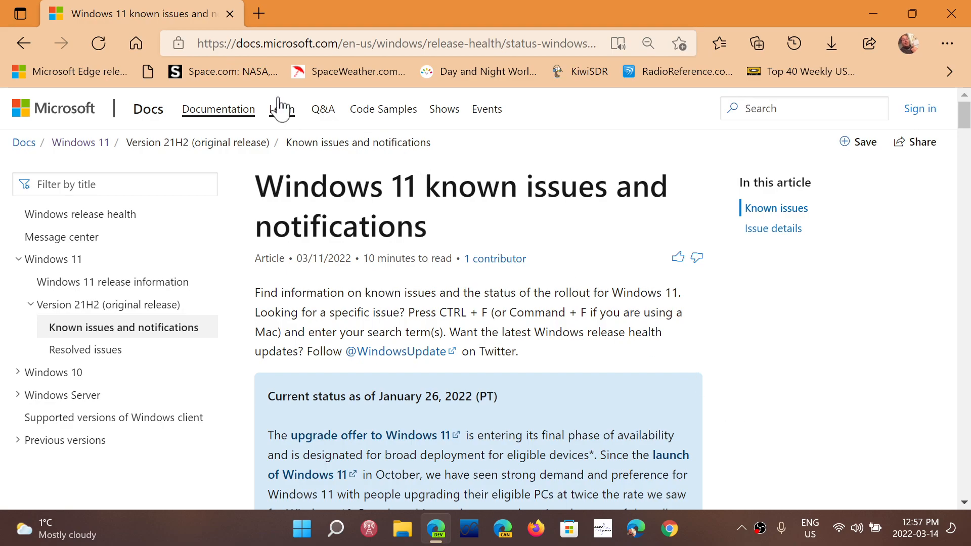
{"action": "mouse_move", "coordinate": [73, 215]}
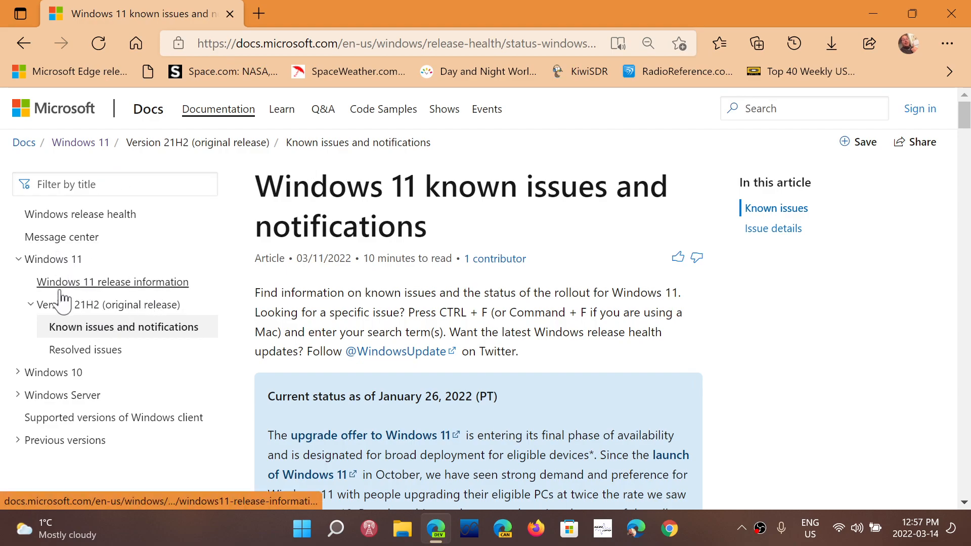
{"action": "mouse_move", "coordinate": [38, 320]}
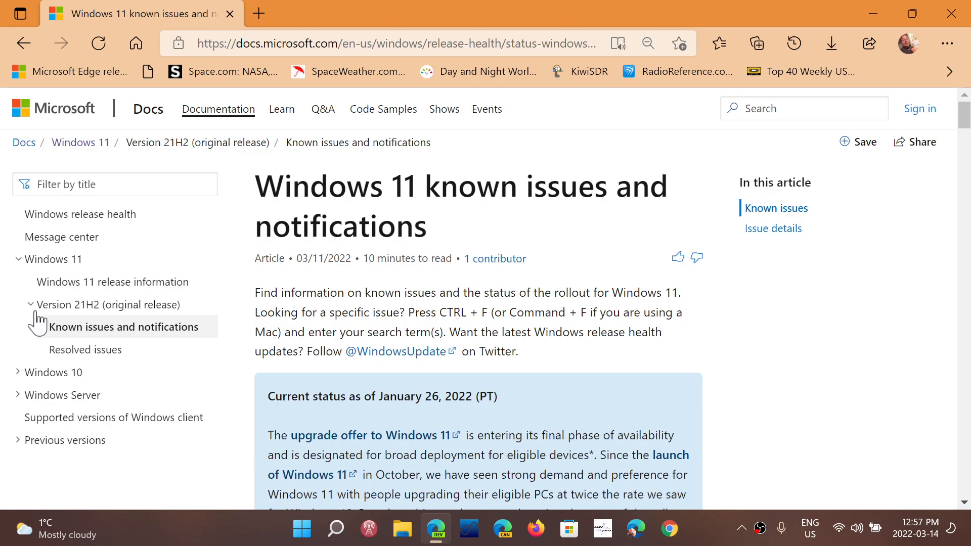
{"action": "mouse_move", "coordinate": [108, 313]}
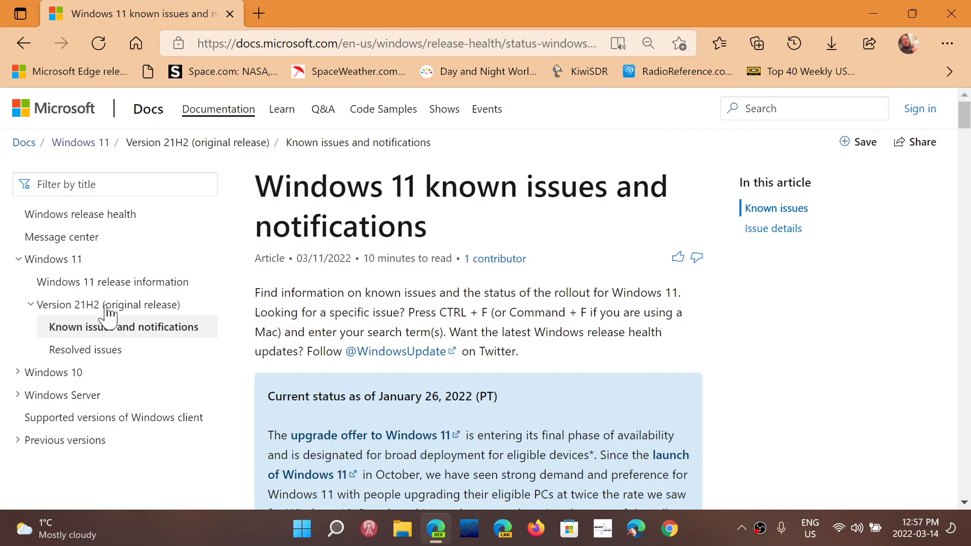
{"action": "mouse_move", "coordinate": [31, 377]}
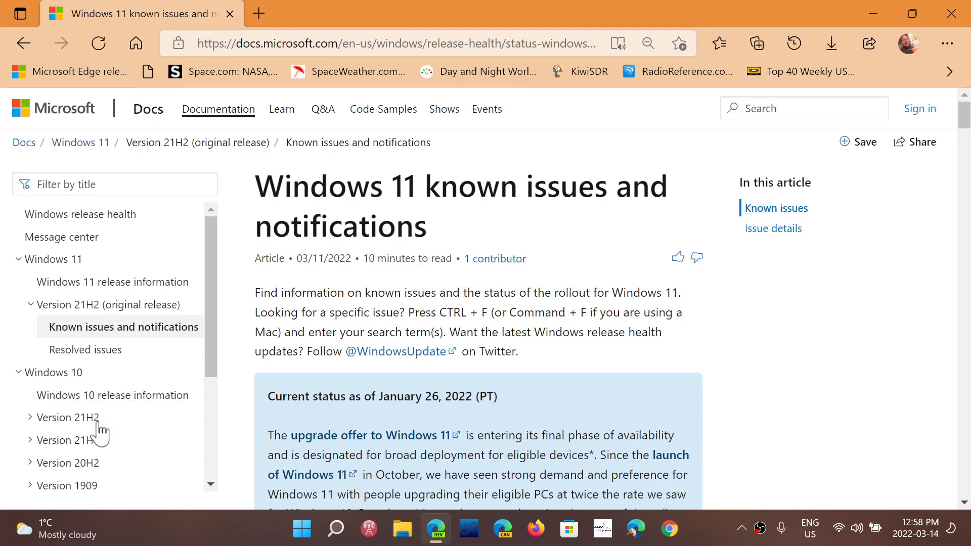
{"action": "mouse_move", "coordinate": [73, 427]}
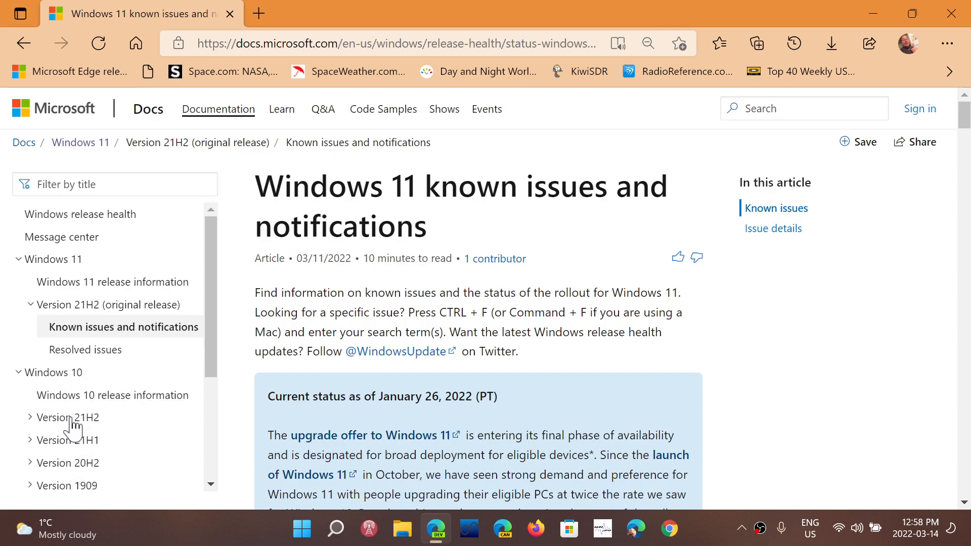
{"action": "mouse_move", "coordinate": [76, 446]}
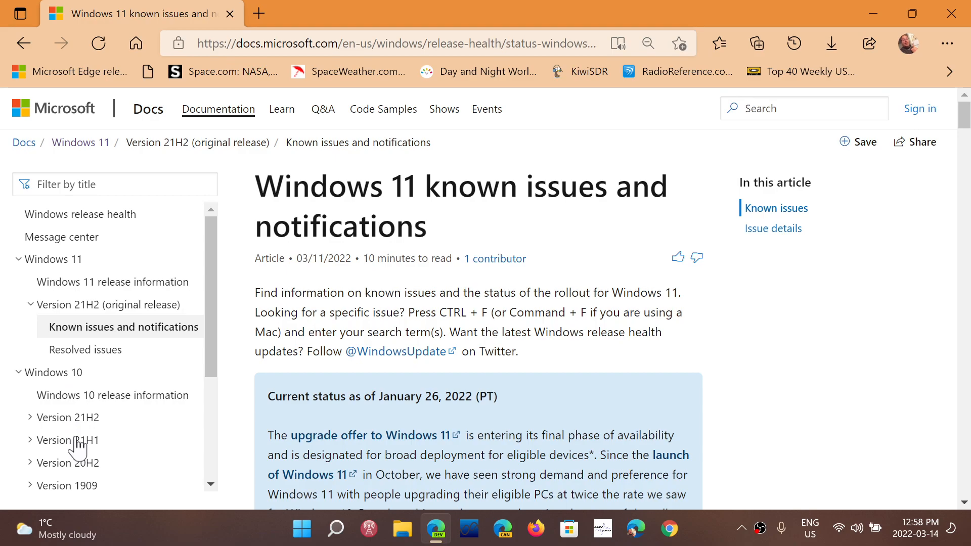
{"action": "mouse_move", "coordinate": [50, 448]}
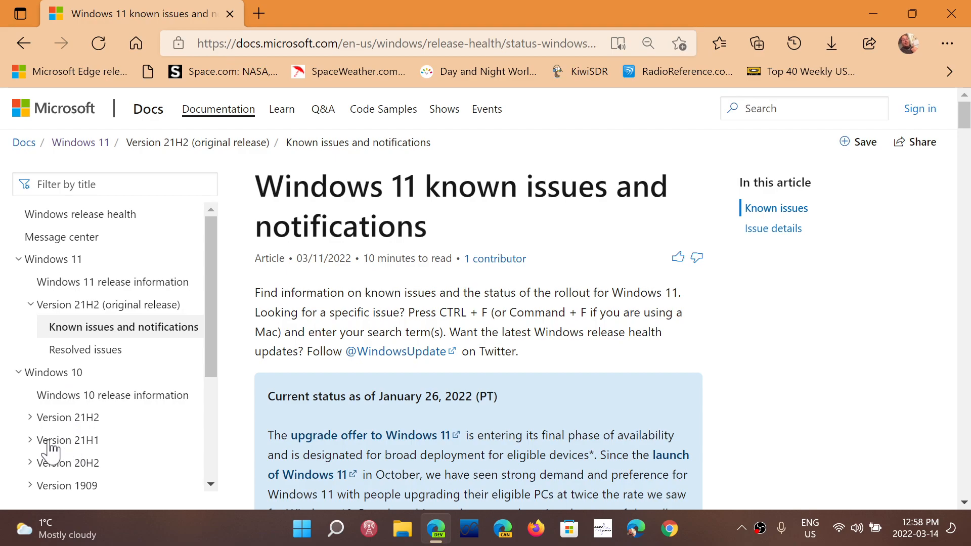
- Expand Windows 10 in the navigation to reveal its versions, including 21H1
{"action": "left_click", "coordinate": [68, 440]}
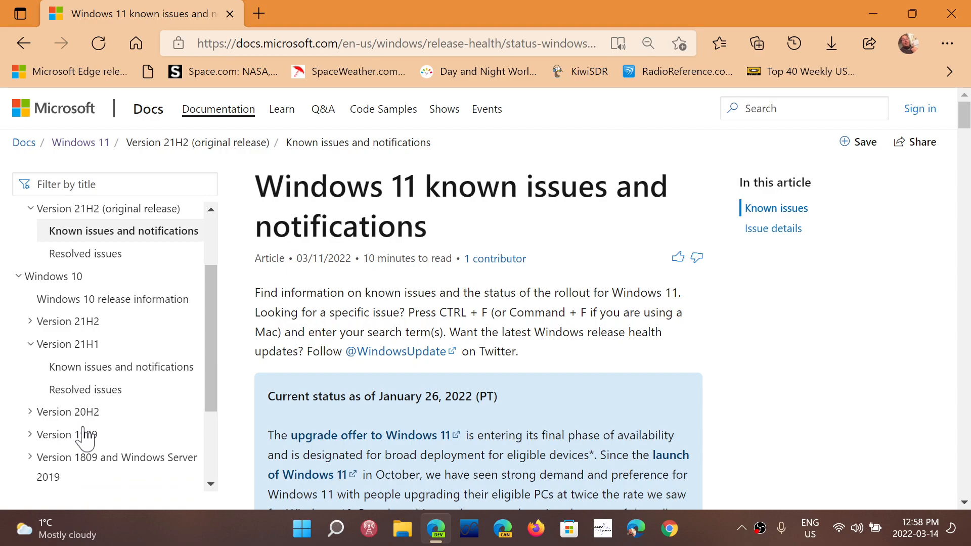
- Open the Windows 10 version 21H1 known issues and notifications article and glance through its table
{"action": "left_click", "coordinate": [120, 366]}
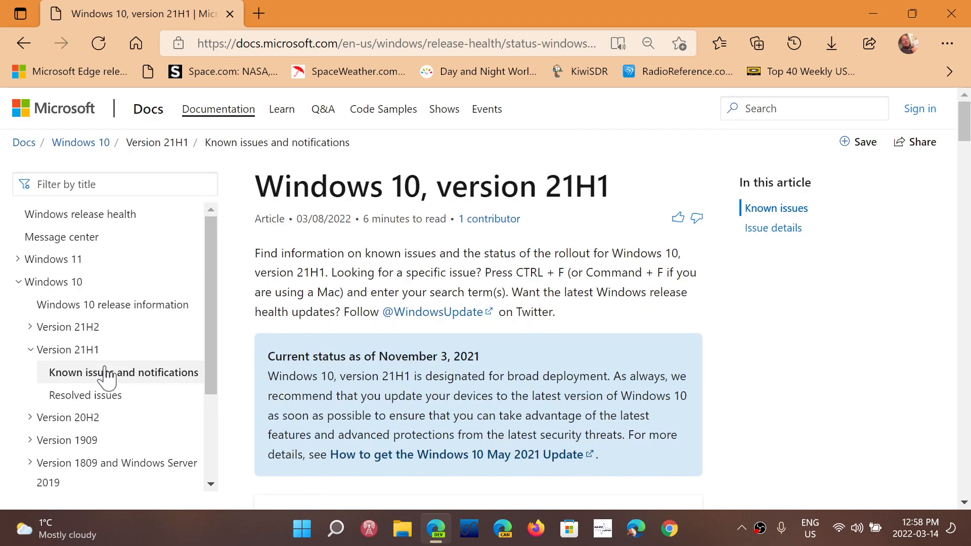
{"action": "scroll", "scroll_direction": "down", "scroll_amount": 3}
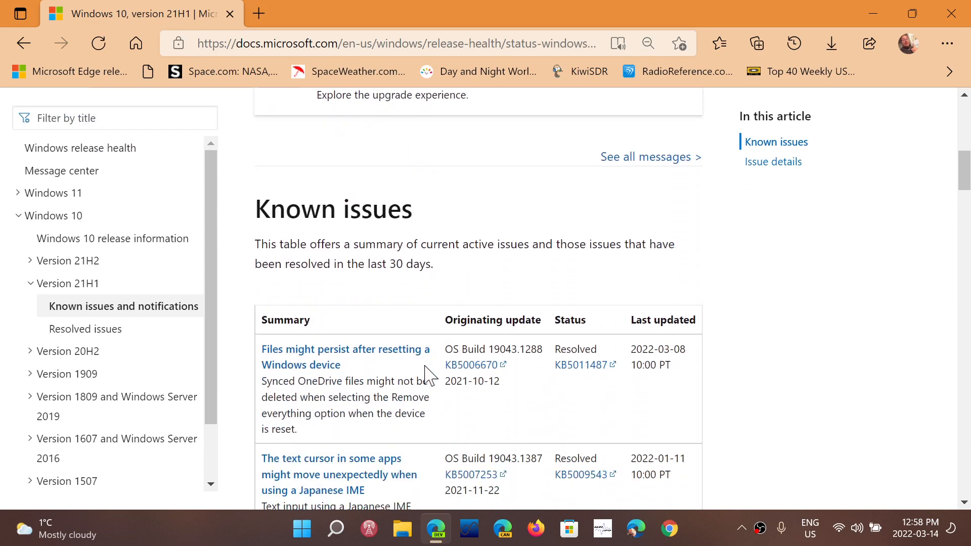
{"action": "scroll", "scroll_direction": "down", "scroll_amount": 3}
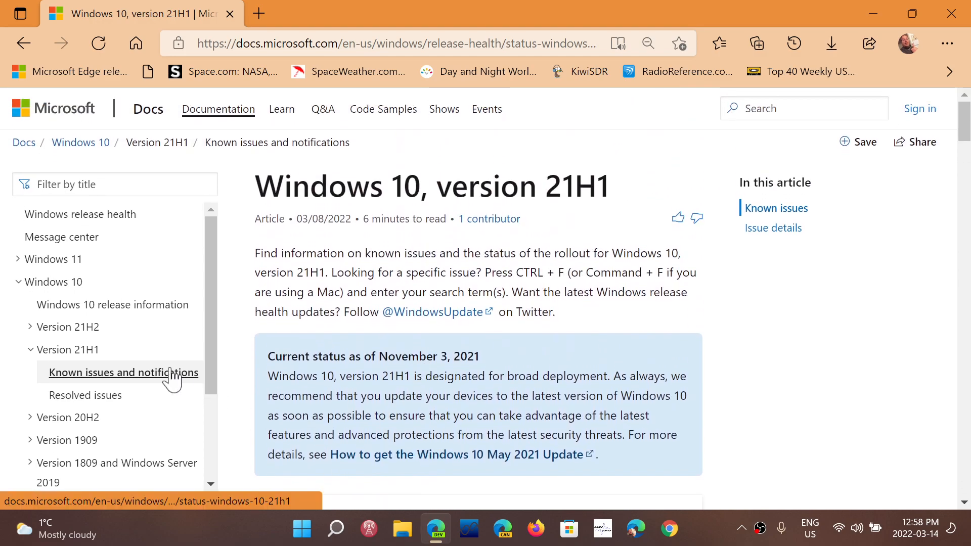
{"action": "mouse_move", "coordinate": [732, 396]}
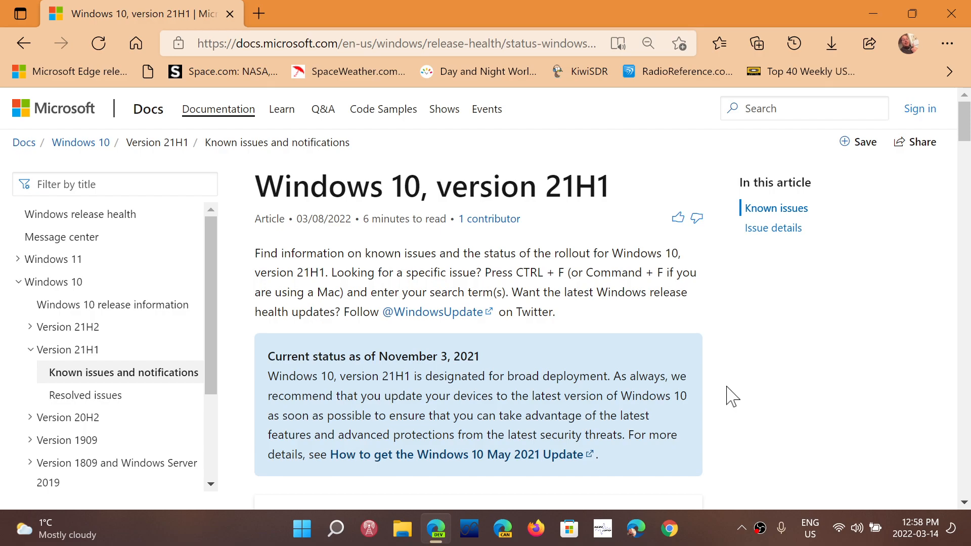
{"action": "mouse_move", "coordinate": [28, 291]}
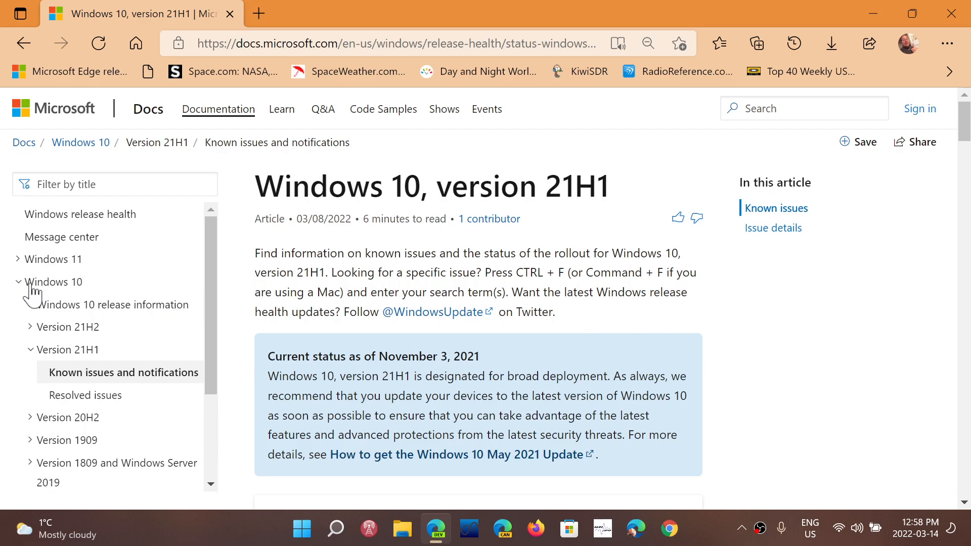
- Collapse the Windows 10 section in the navigation, keeping the 21H1 article open
{"action": "left_click", "coordinate": [18, 282]}
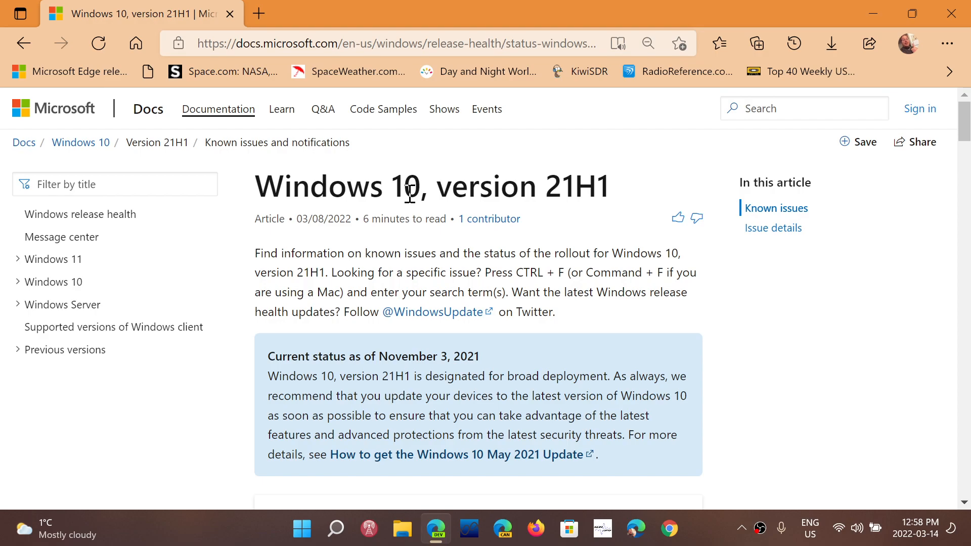
{"action": "mouse_move", "coordinate": [470, 170]}
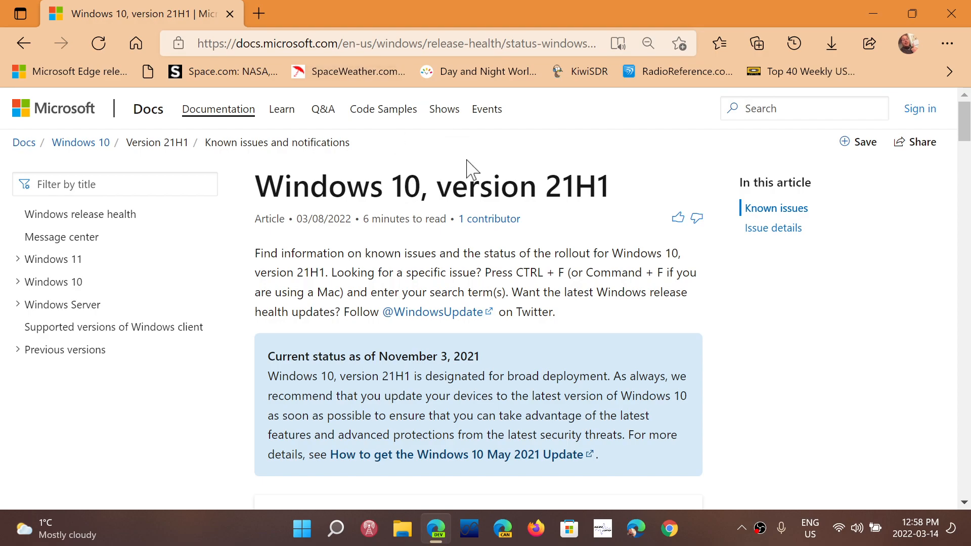